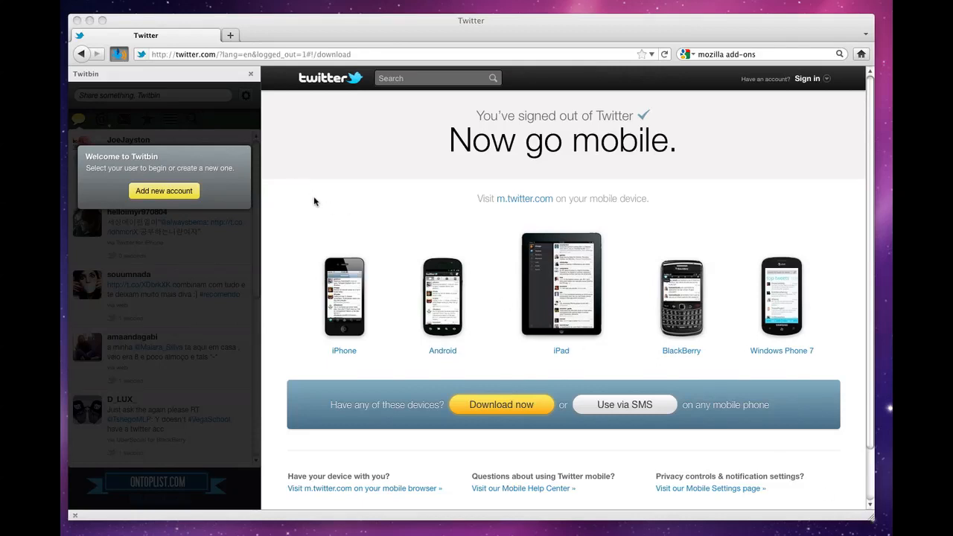
mouse_move(312, 195)
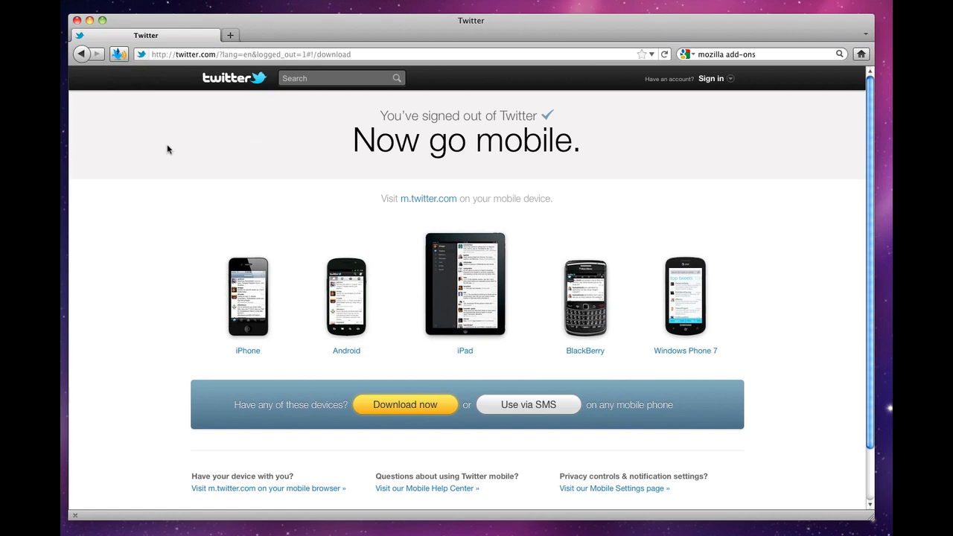
mouse_move(119, 54)
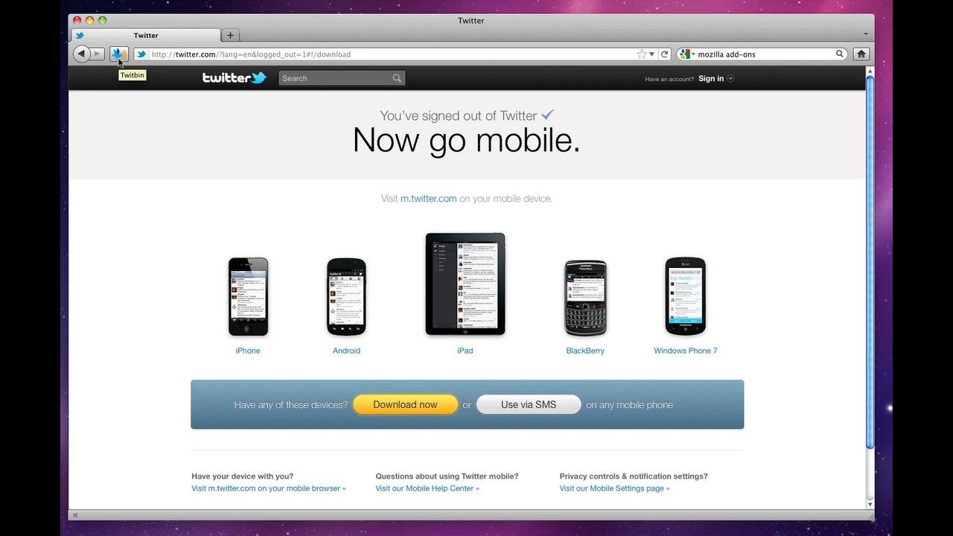
mouse_move(125, 63)
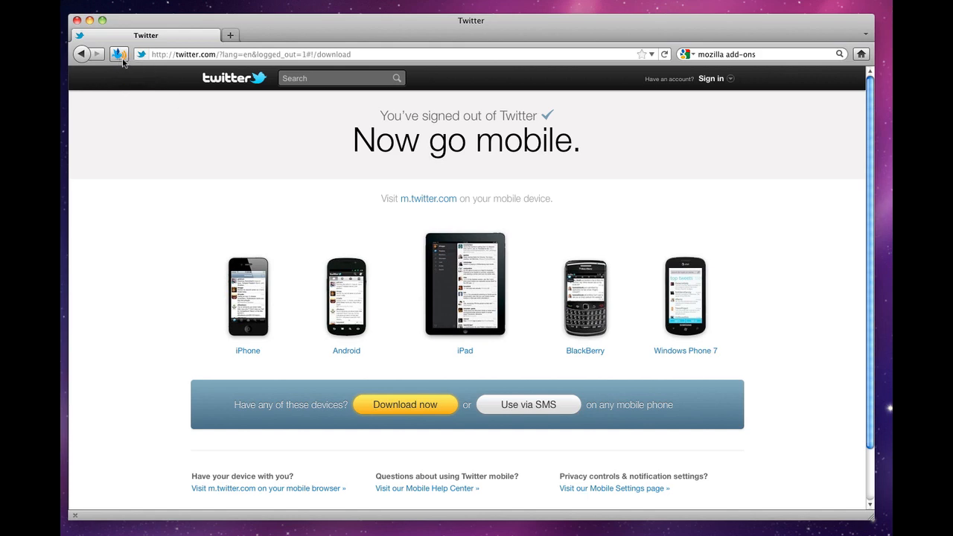
mouse_move(119, 54)
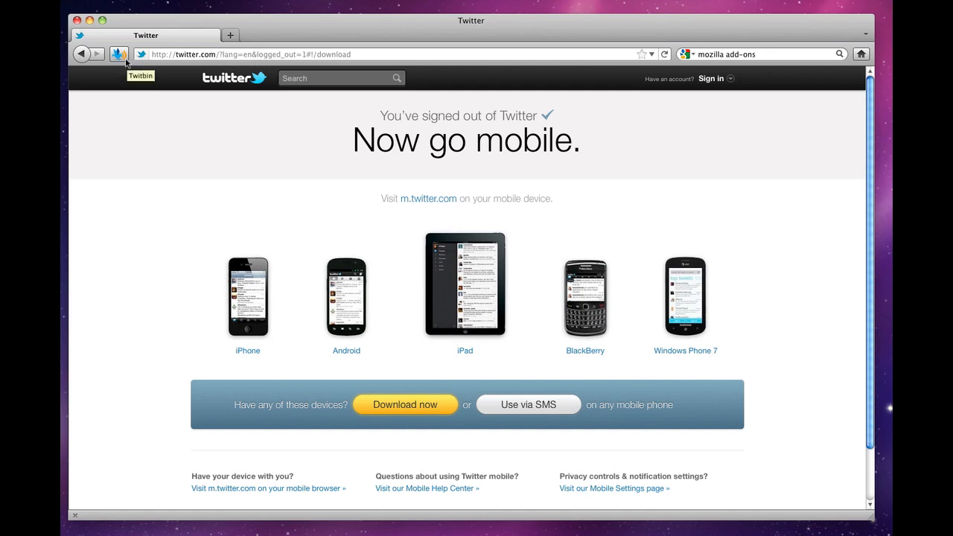
Reopen the Twitbin sidebar showing its Welcome to Twitbin prompt.
left_click(119, 54)
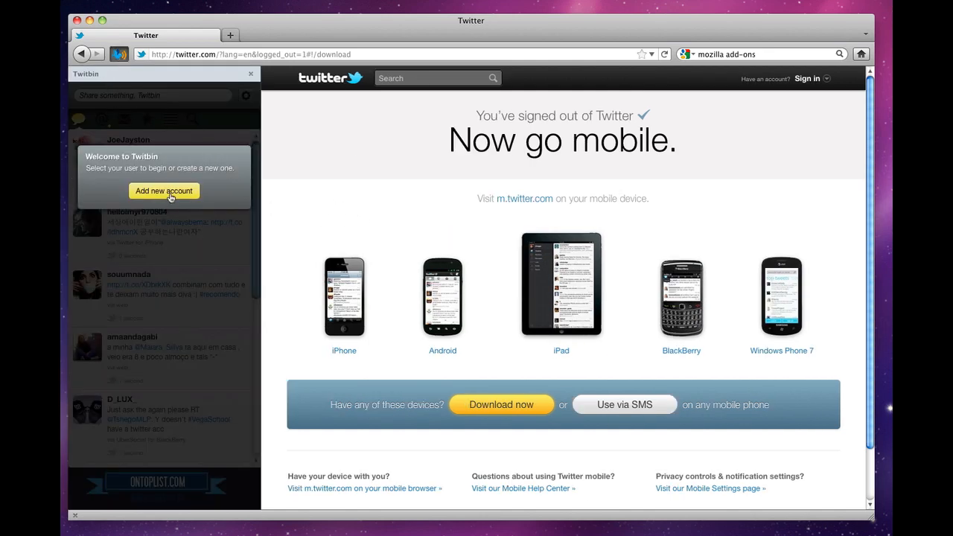
mouse_move(396, 106)
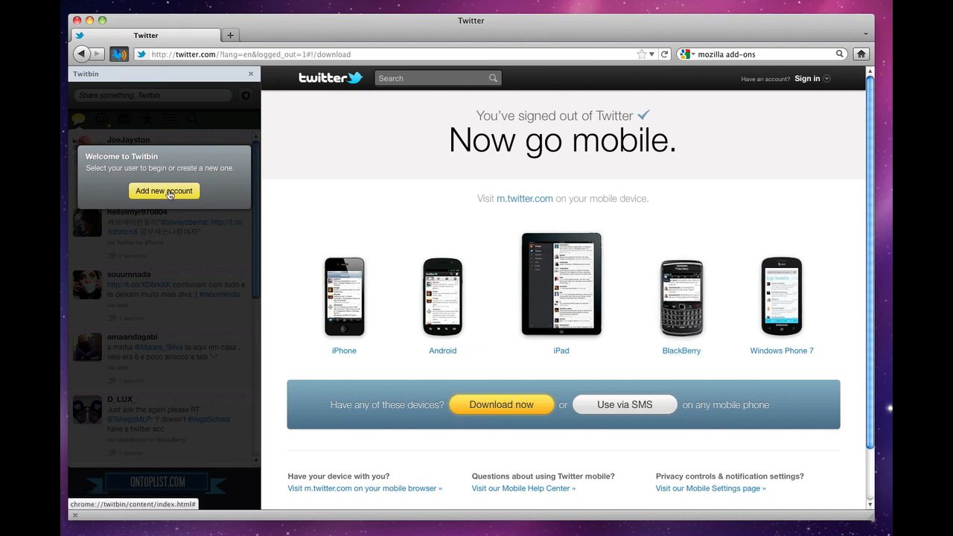
left_click(164, 190)
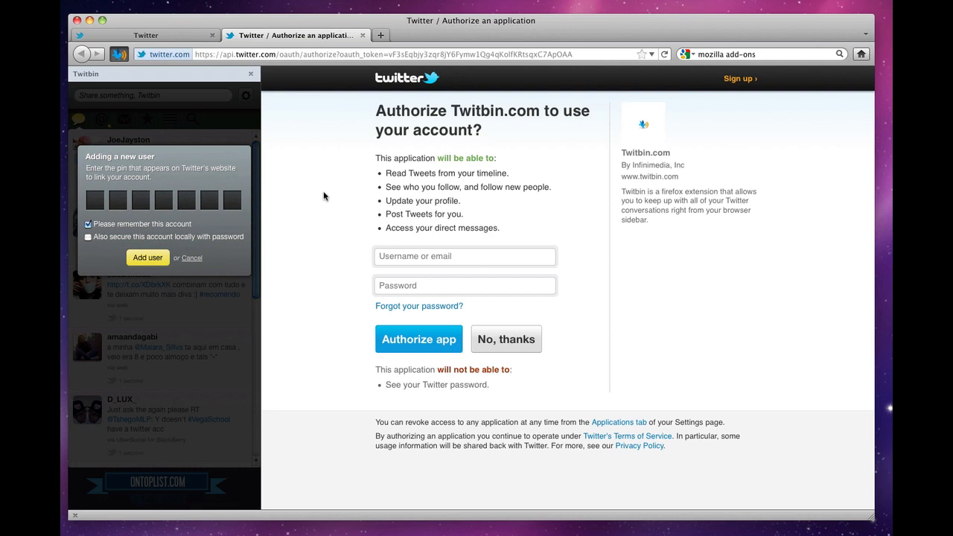
left_click(465, 256)
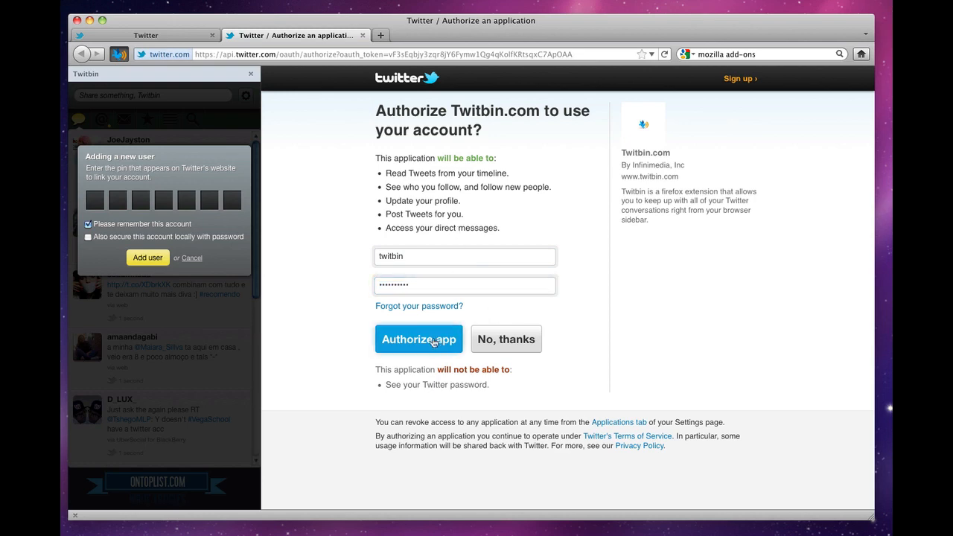
left_click(418, 340)
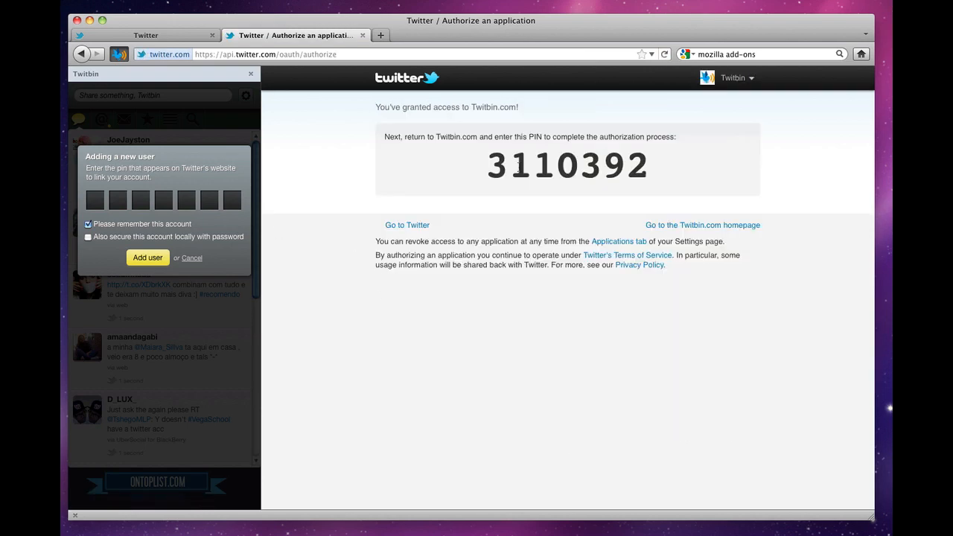
left_click(95, 200)
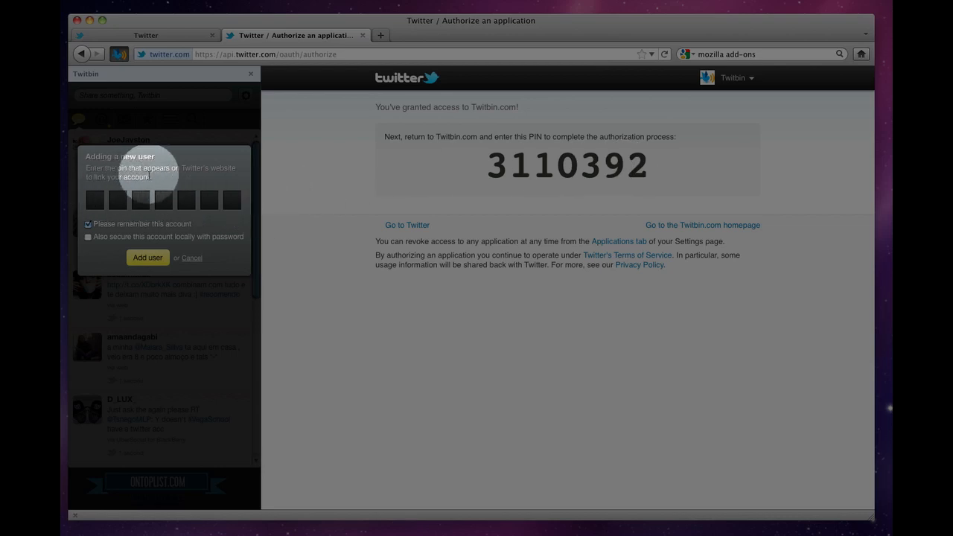
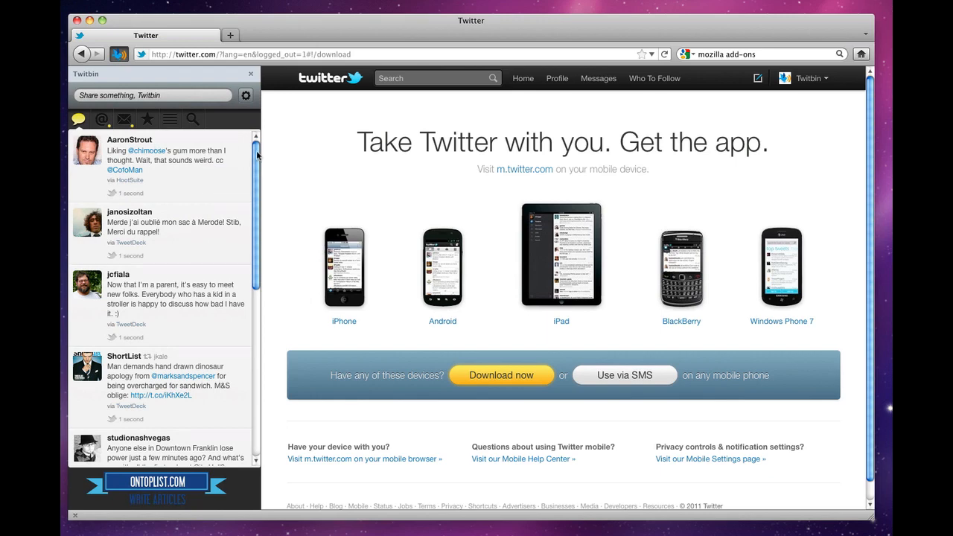
Browse the home timeline, then the Mentions feed, then the Direct Messages list.
scroll("down", 3)
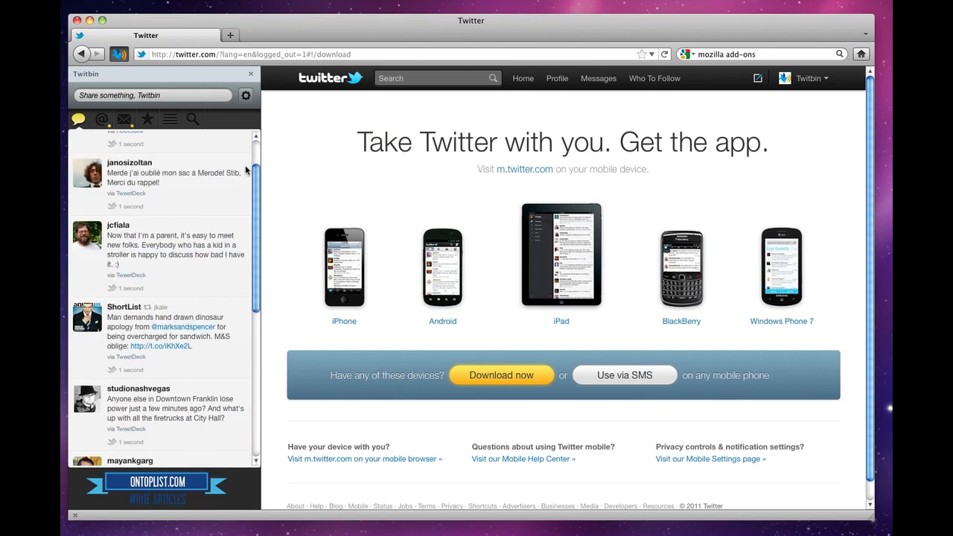
left_click(101, 119)
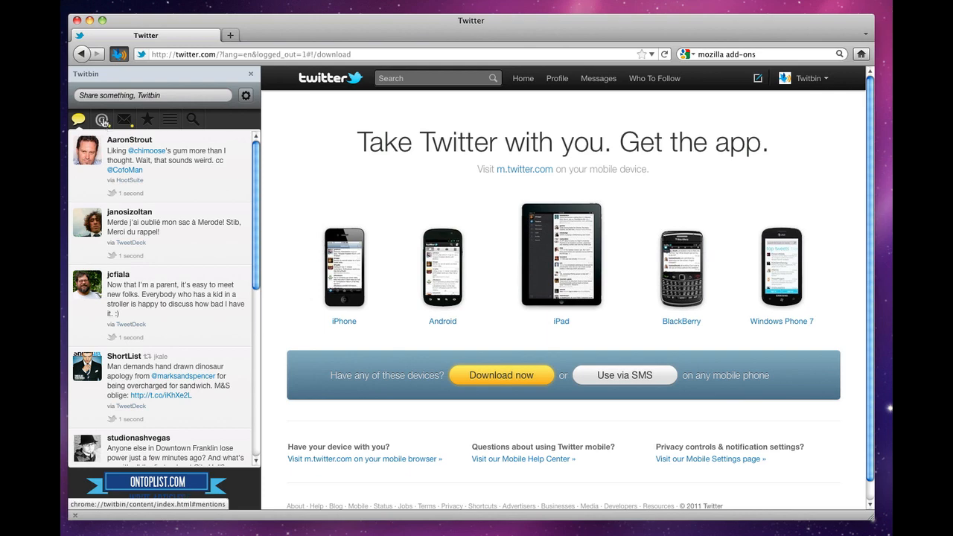
left_click(101, 120)
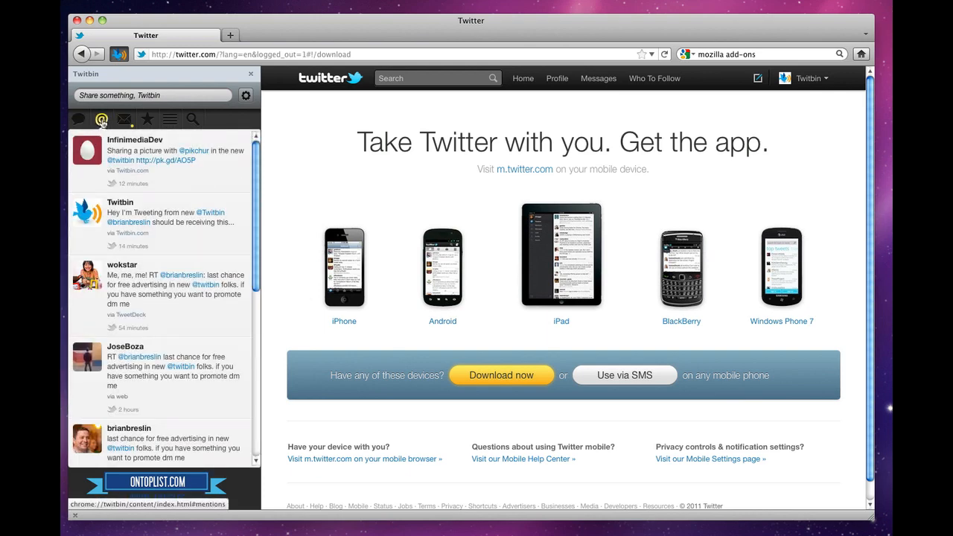
left_click(124, 119)
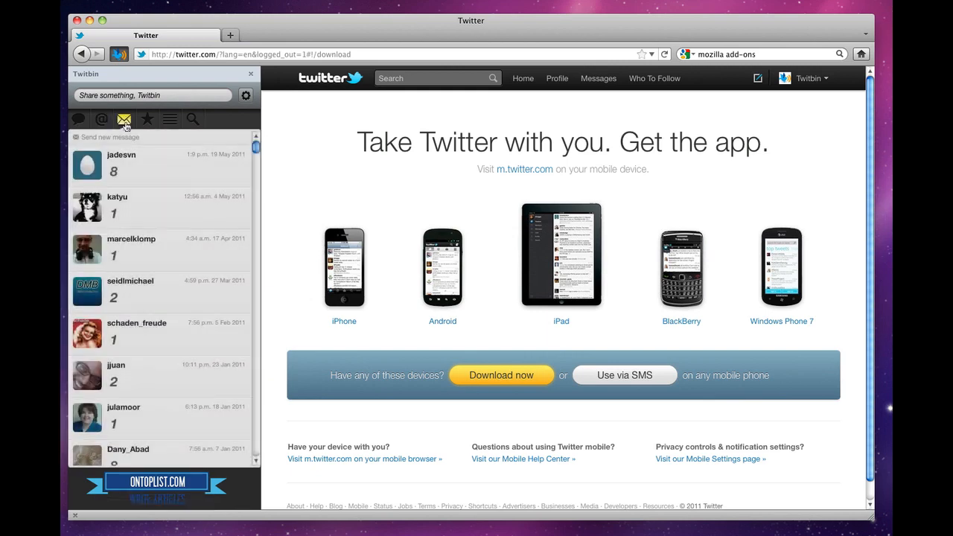
mouse_move(140, 197)
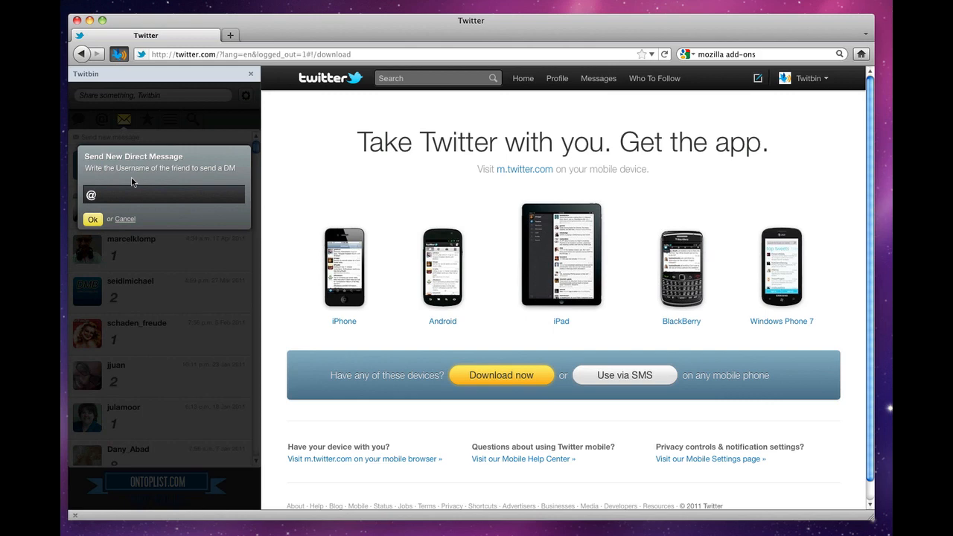
left_click(149, 193)
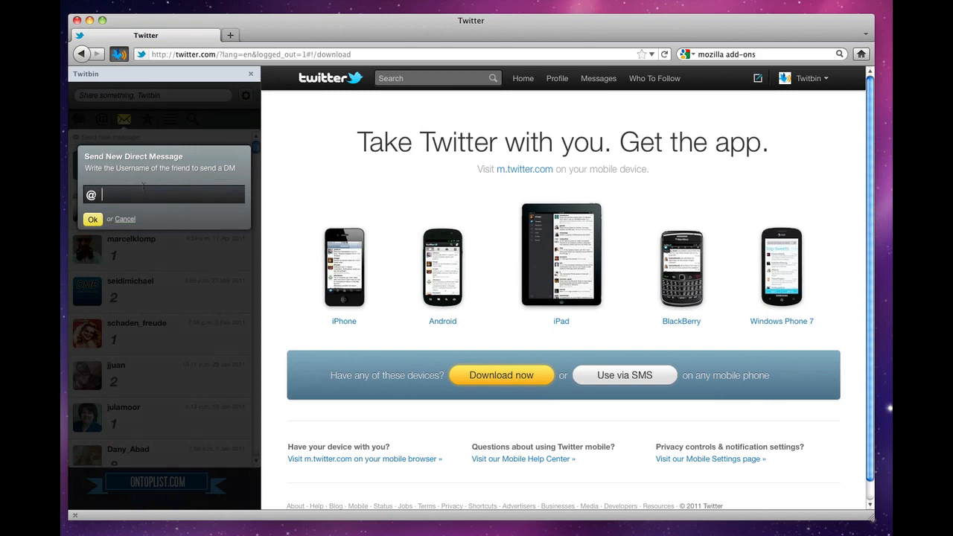
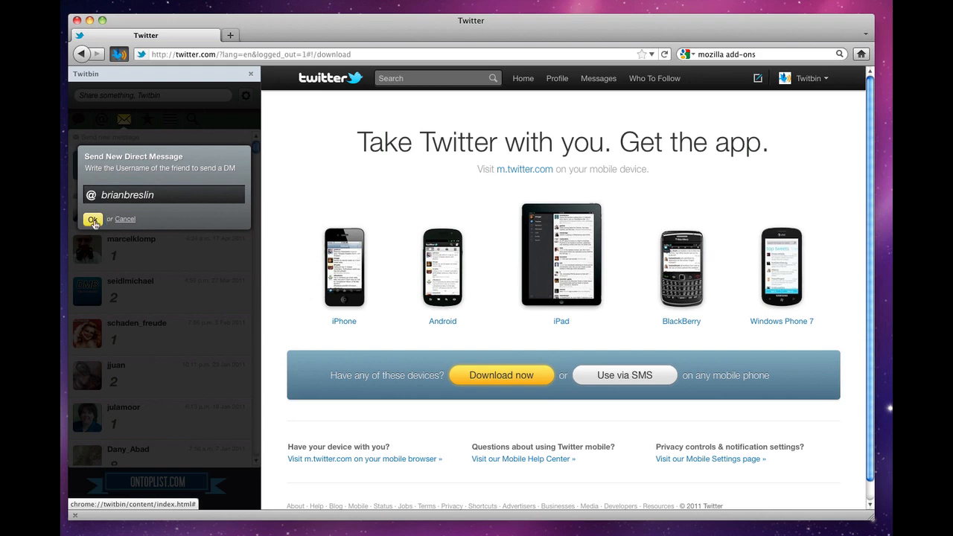
left_click(92, 219)
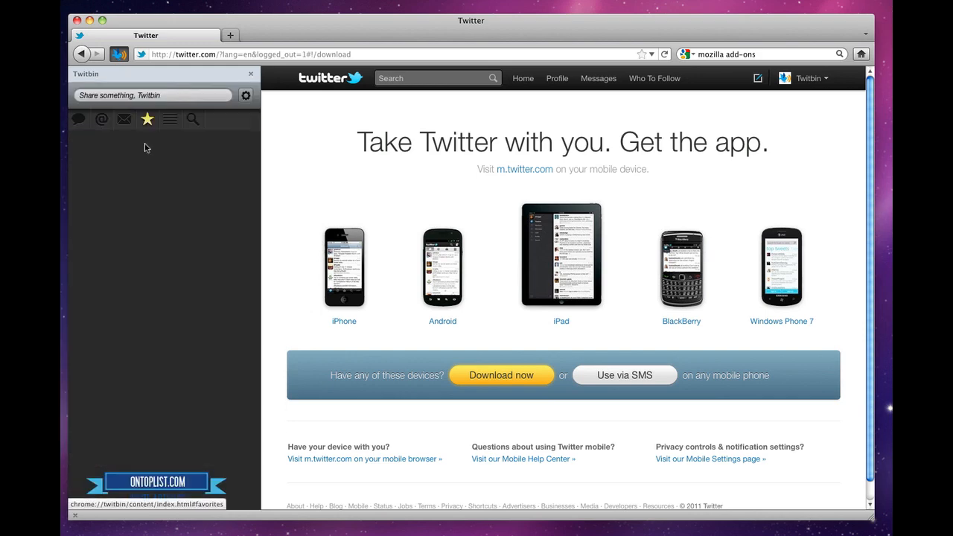
Show the Lists feed, then search tweets for 'twitbin' and display the results.
left_click(170, 119)
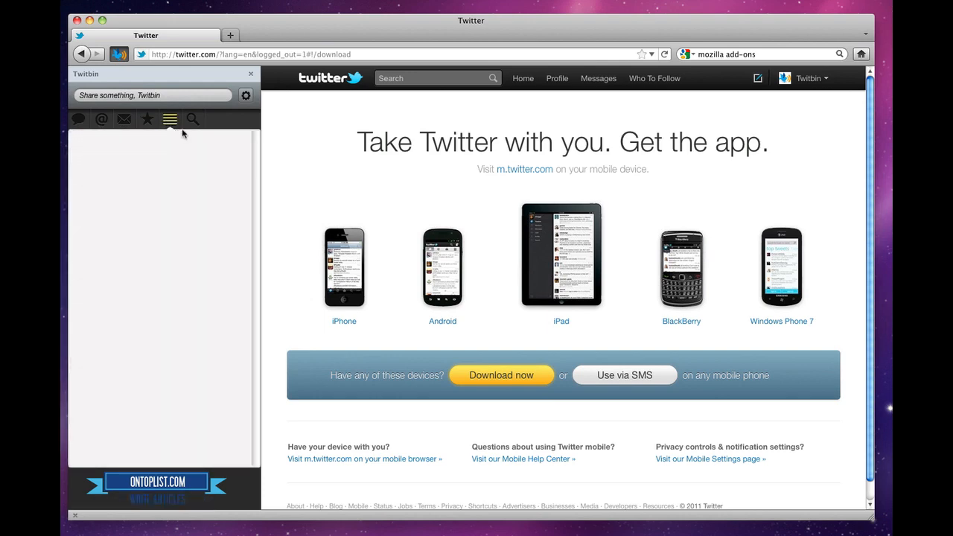
left_click(192, 119)
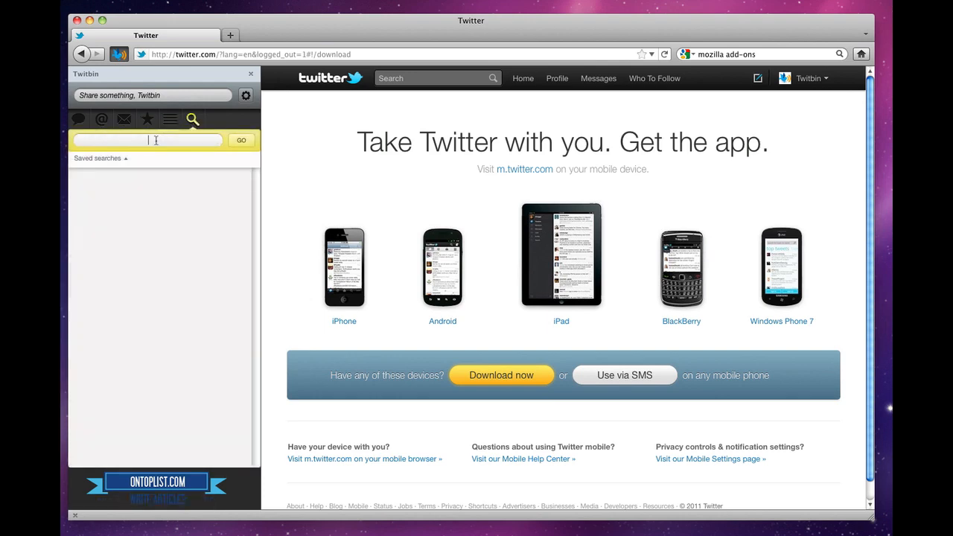
type("twitbin")
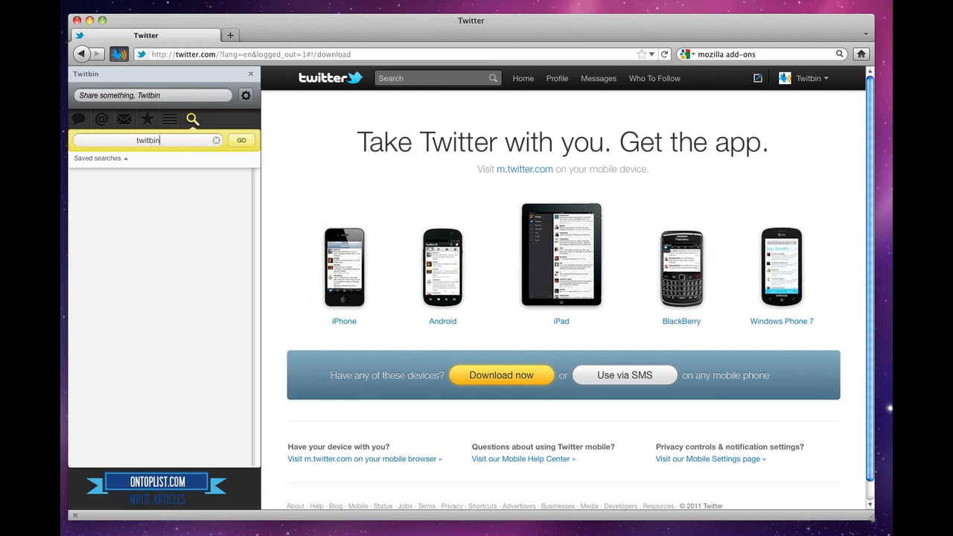
left_click(242, 140)
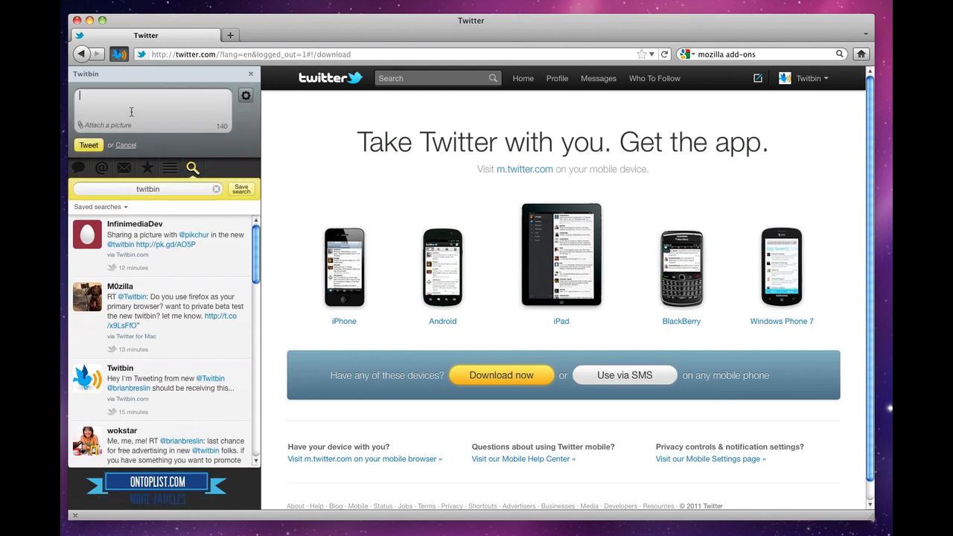
Draft the tweet 'Hi This is the newest version of twitbin!' in the Share something box.
type("Hi This is the newest version of twitbin!")
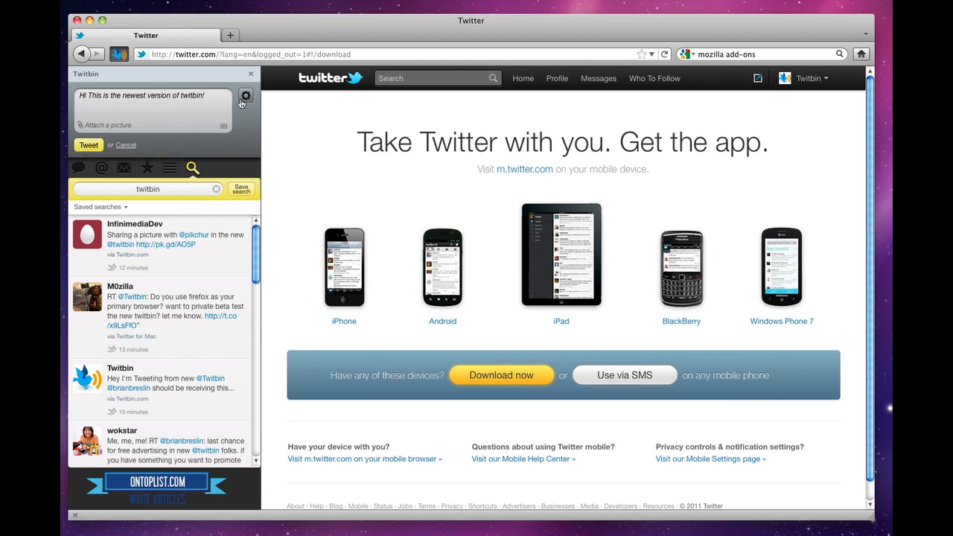
In Twitbin's preferences, choose a different feed Reload rate and save it.
left_click(246, 95)
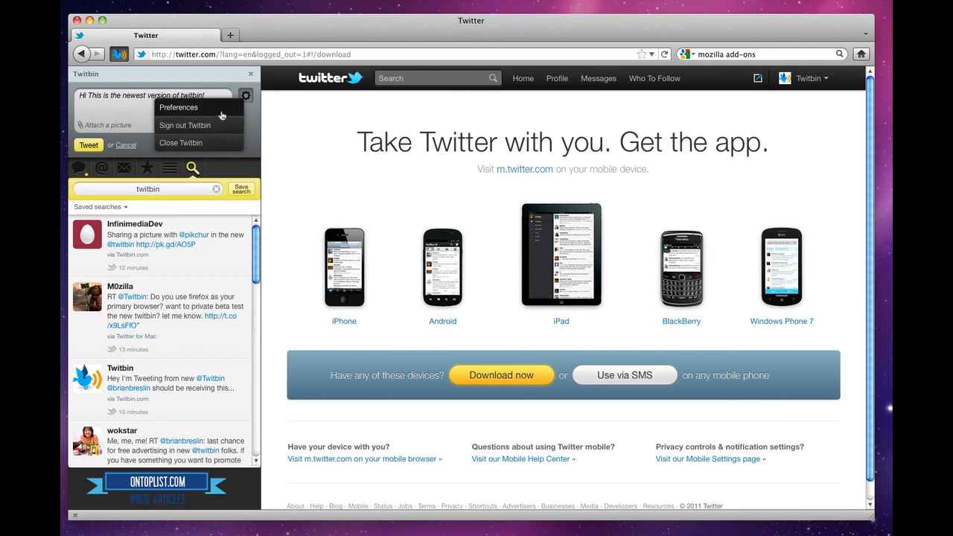
left_click(179, 107)
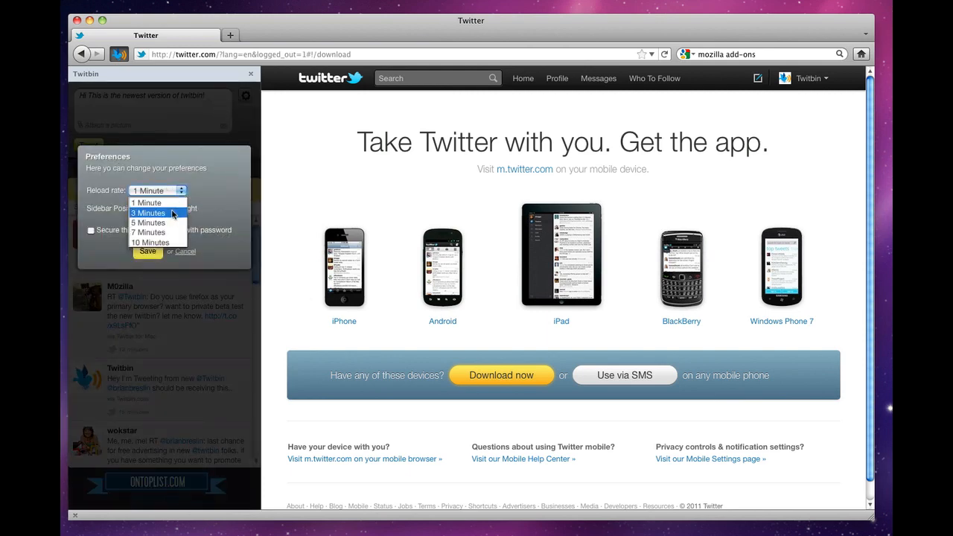
left_click(149, 213)
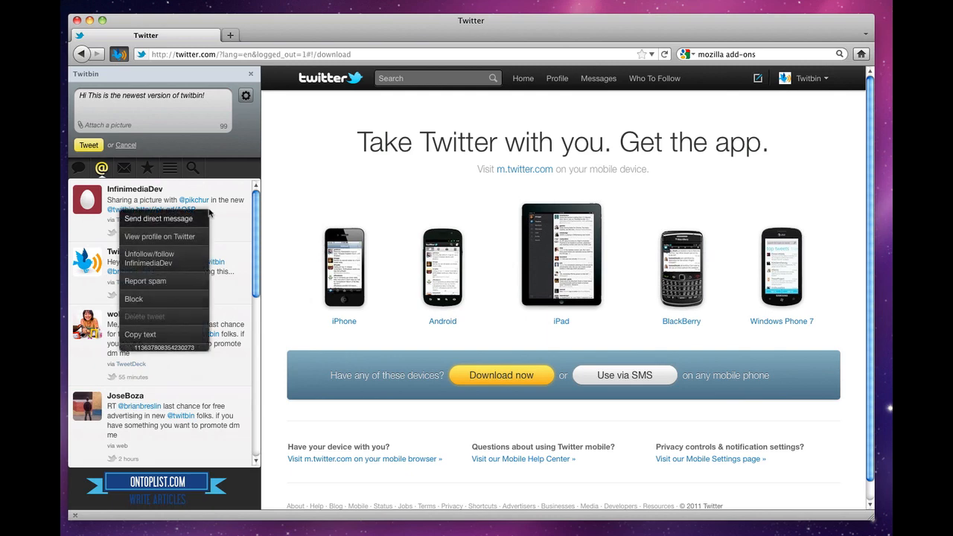
mouse_move(164, 246)
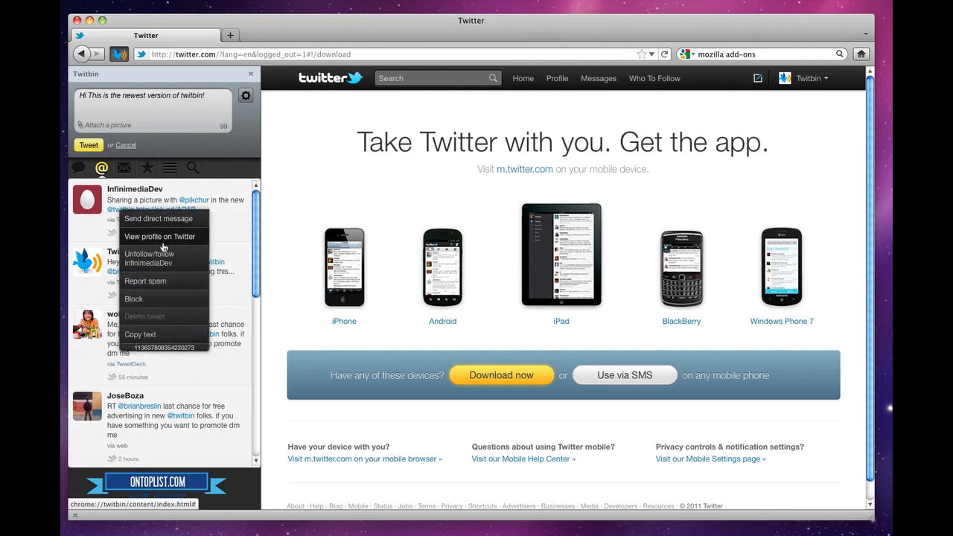
View InfinimediaDev's profile on Twitter from their tweet in the Mentions feed.
left_click(159, 236)
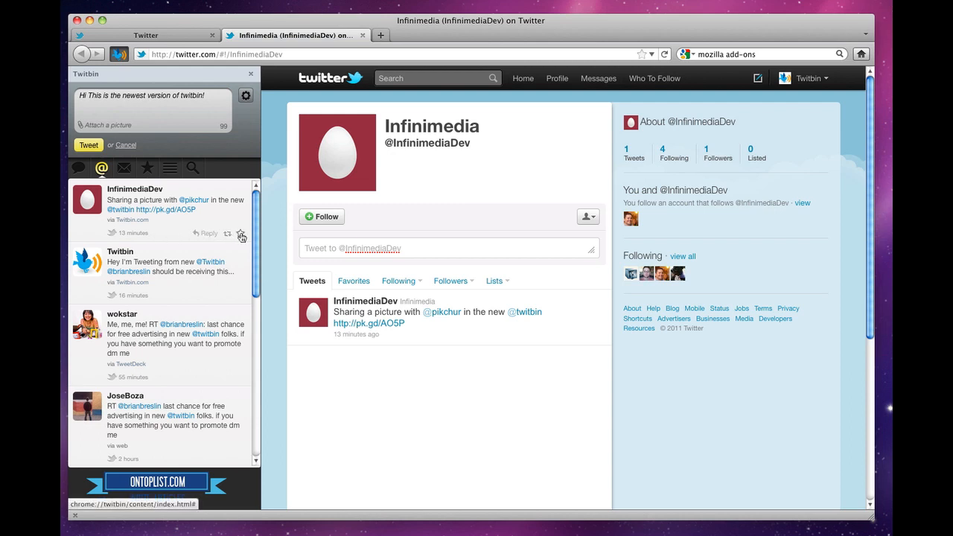
mouse_move(232, 320)
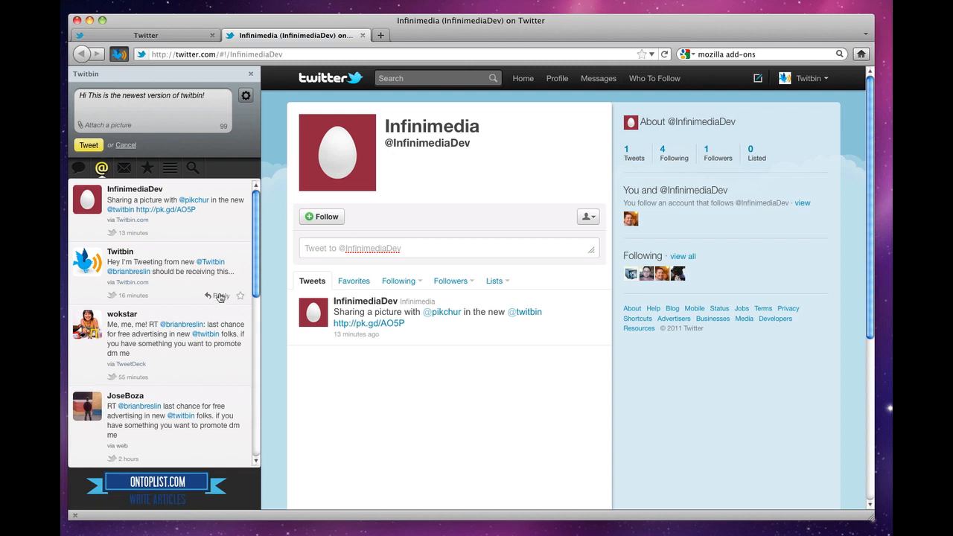
mouse_move(271, 179)
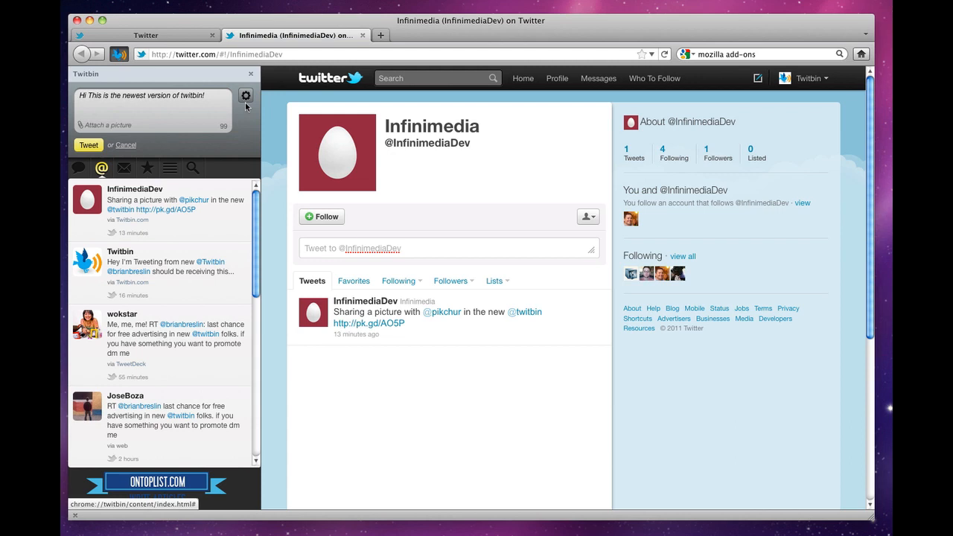
Sign out of Twitbin and close the sidebar, leaving the Twitter profile page.
left_click(246, 95)
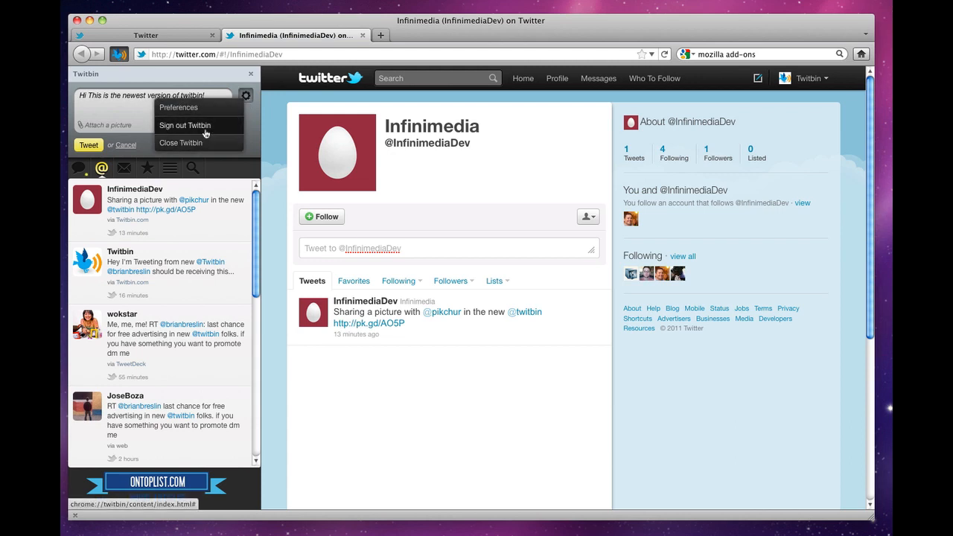
mouse_move(204, 133)
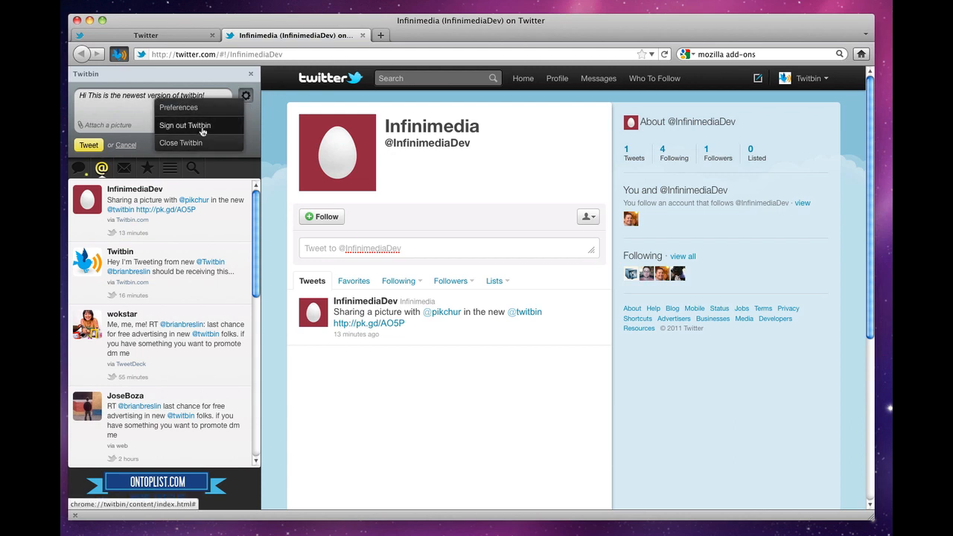
left_click(185, 126)
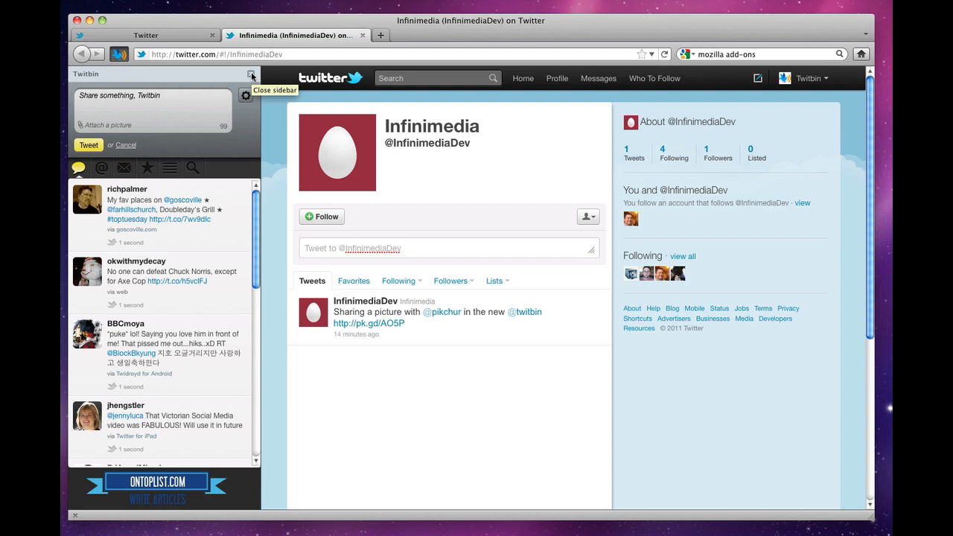
mouse_move(173, 73)
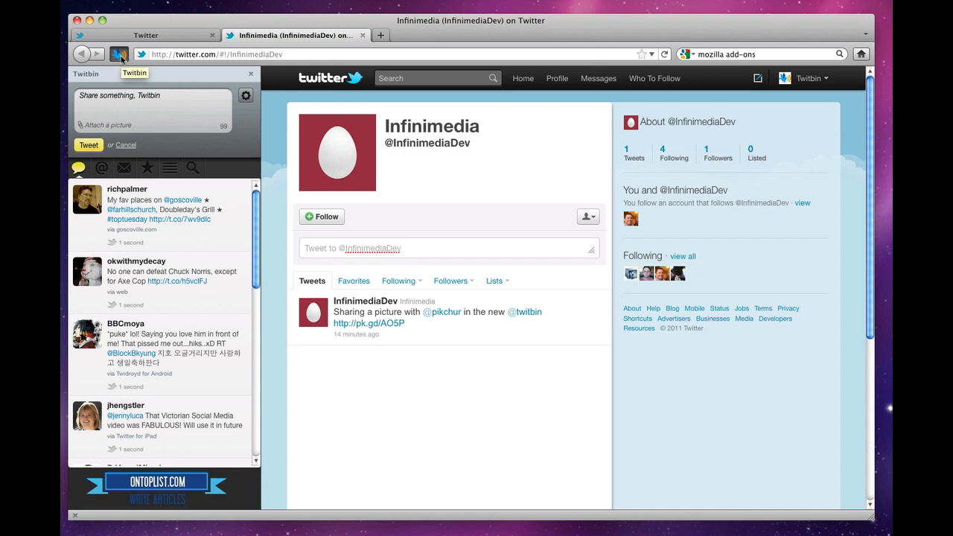
left_click(119, 53)
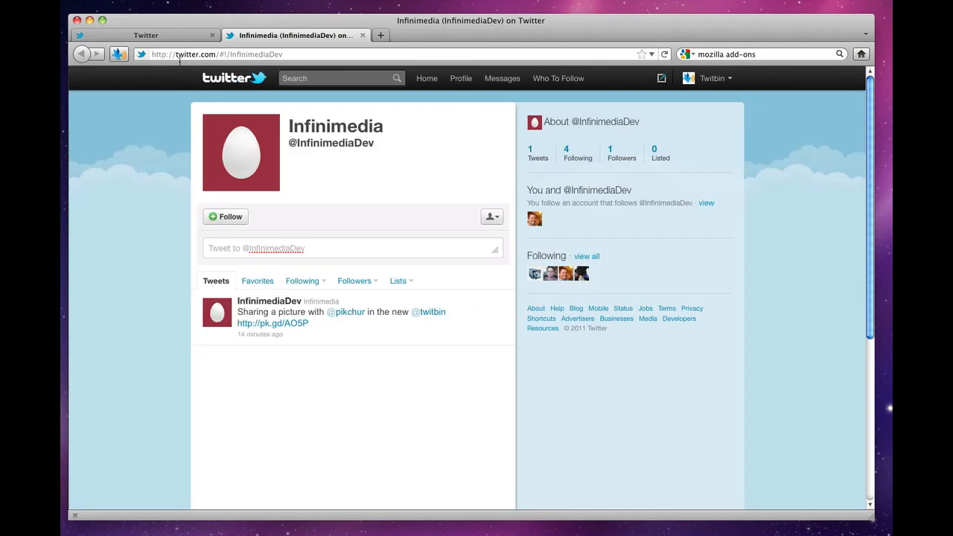